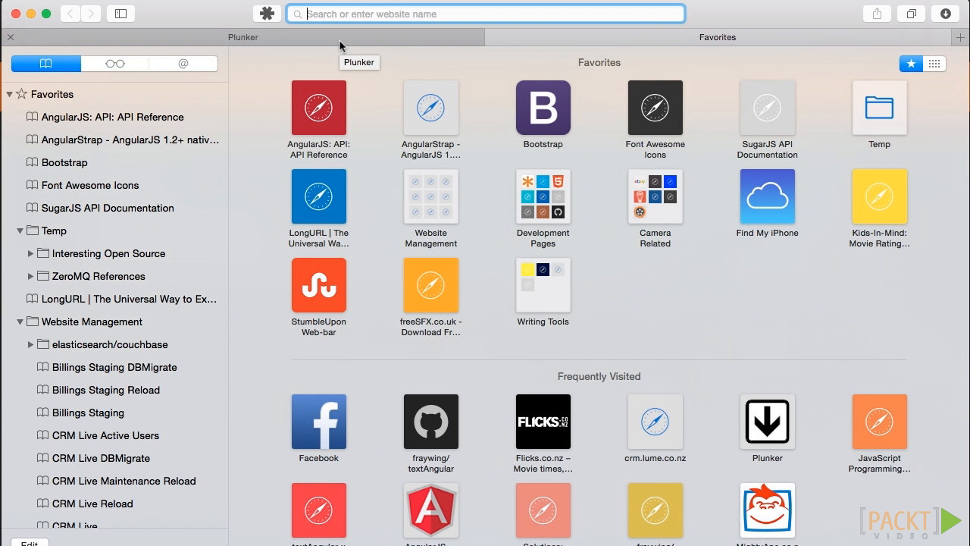
Load getbootstrap.com and scroll through the disabled-state button examples.
text(getbootstrap.com/)
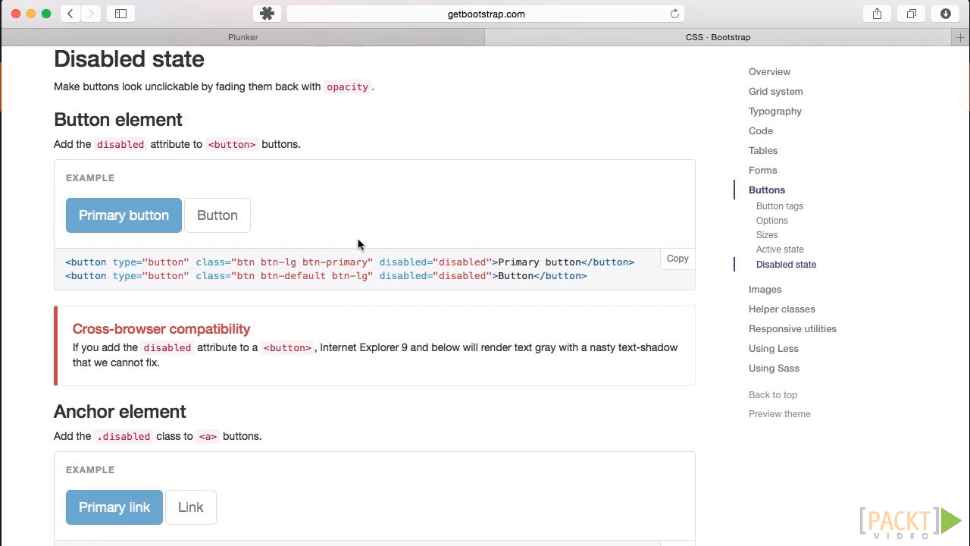
mouse_move(174, 225)
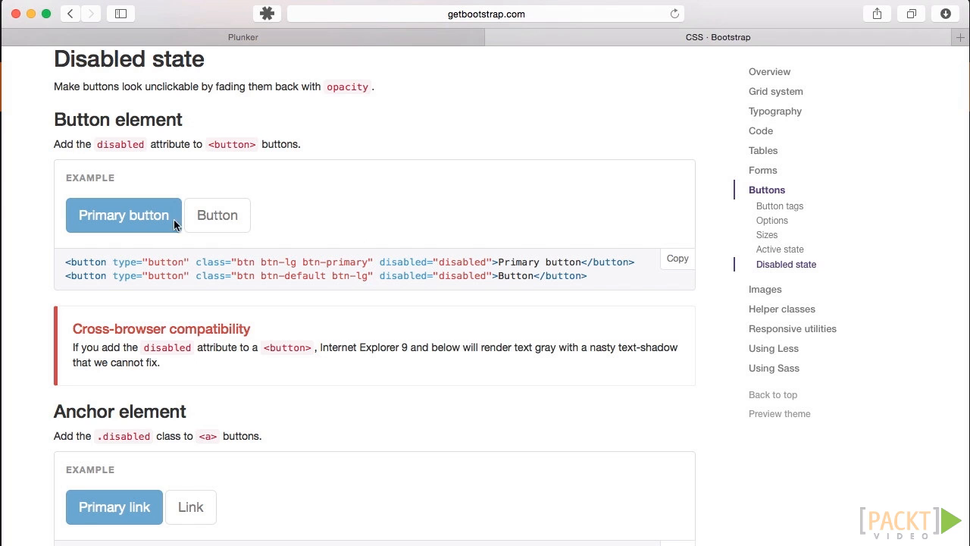
mouse_move(220, 213)
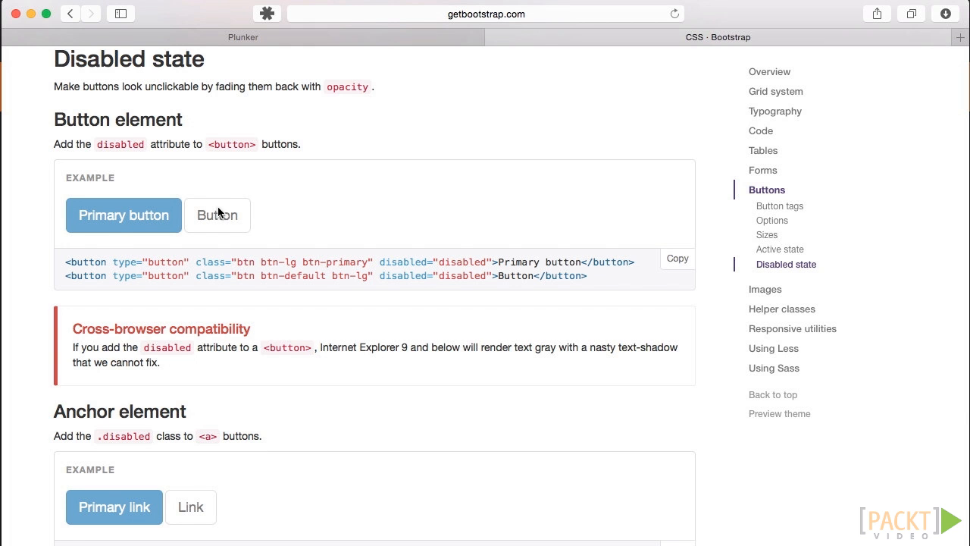
scroll(down, 3)
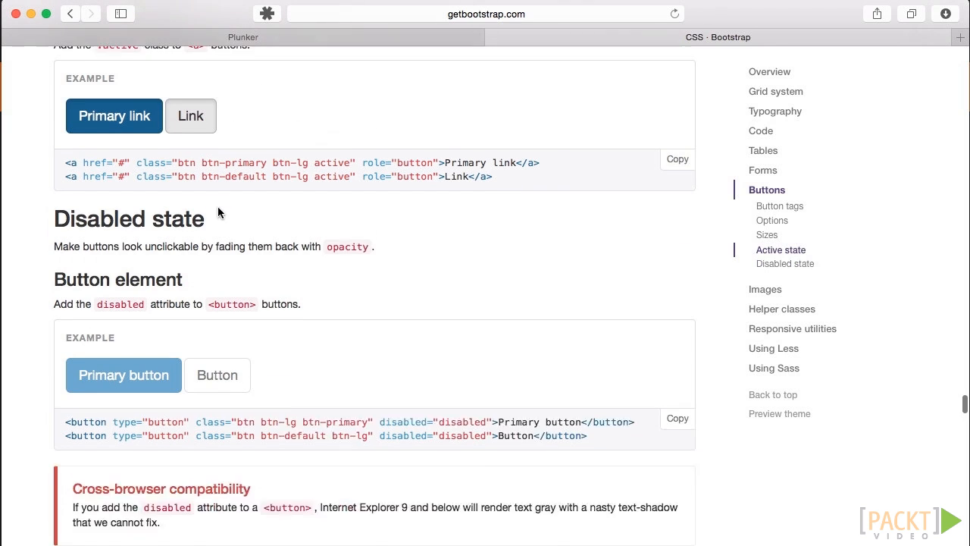
scroll(up, 3)
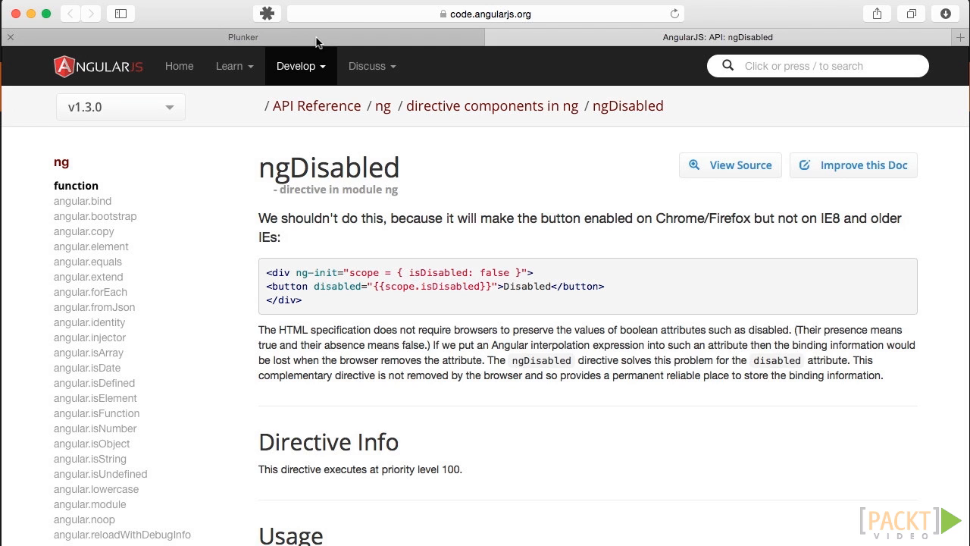
In Plunker, add a btn btn-primary Test Button with ng-disabled="disabled" before </form>.
click(243, 36)
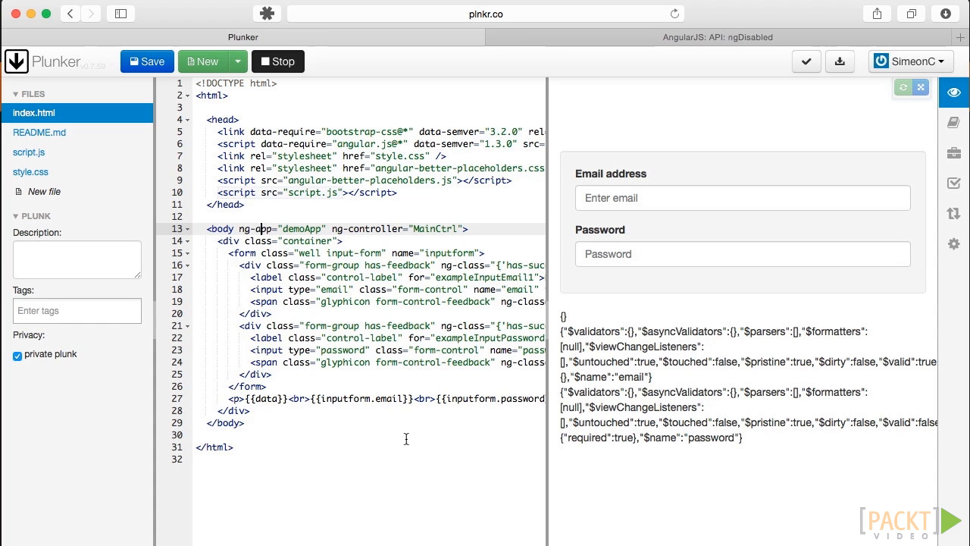
mouse_move(335, 421)
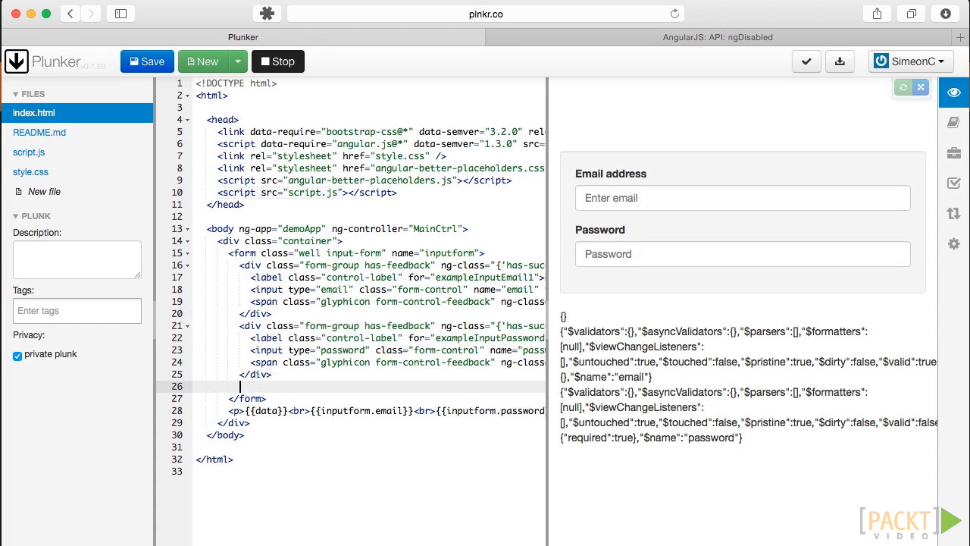
text(<button class=")
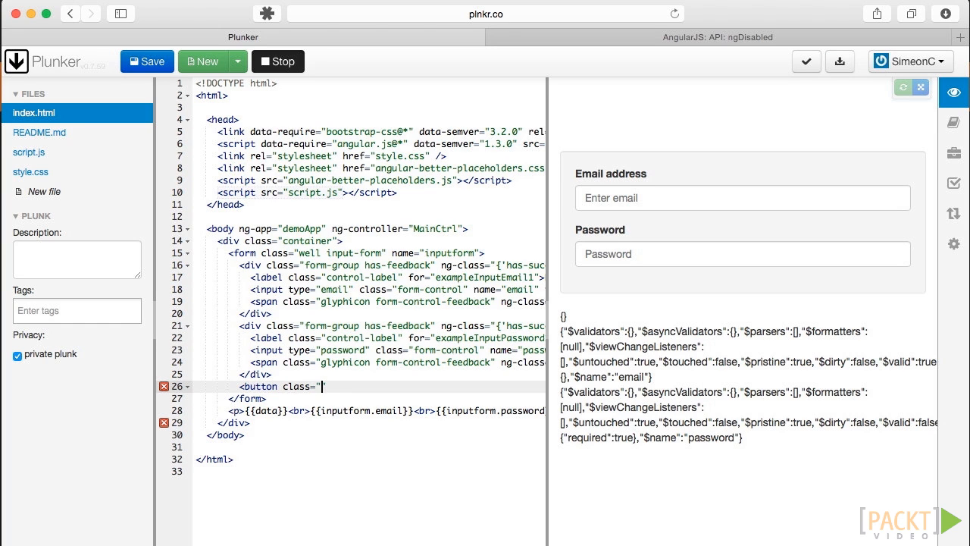
text(btn btn-primary" type=)
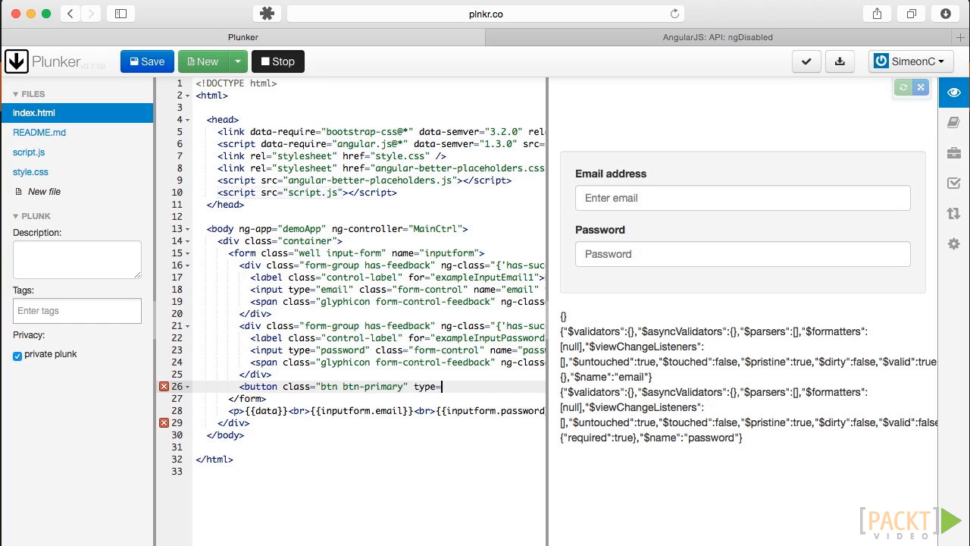
text("button" ng-disabled="disabled">Test Button<)
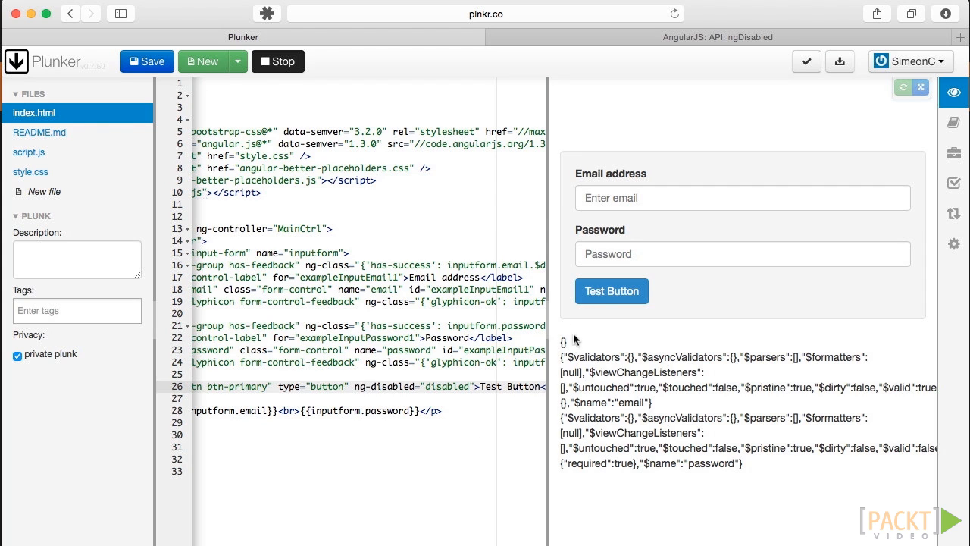
mouse_move(612, 293)
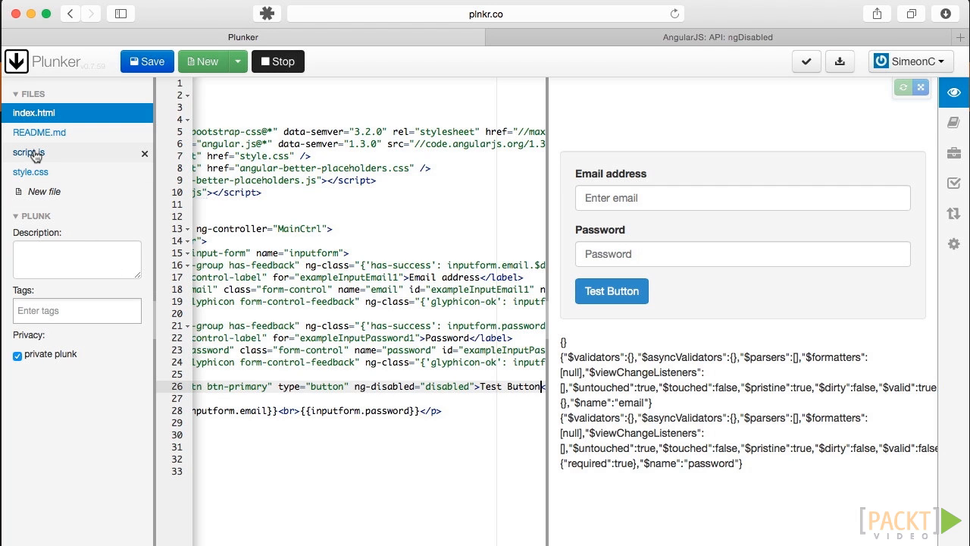
In script.js, draft if/else comments about $scope.disabled, then select them for removal.
click(28, 152)
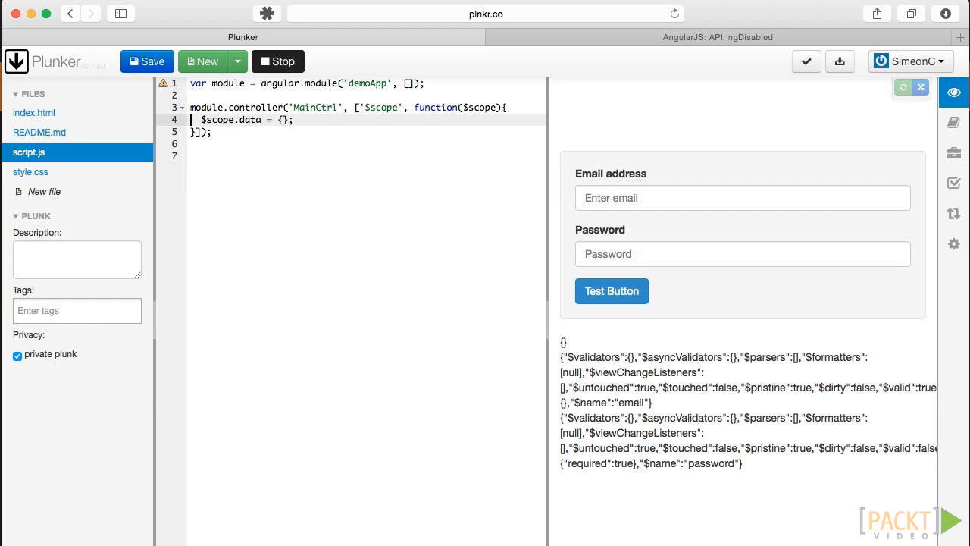
text(if())
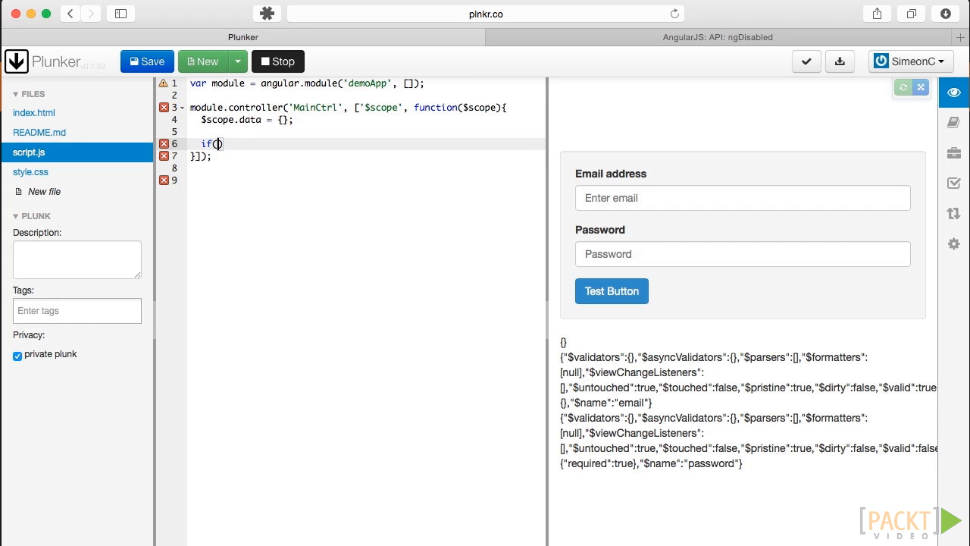
text($scope.disabled)
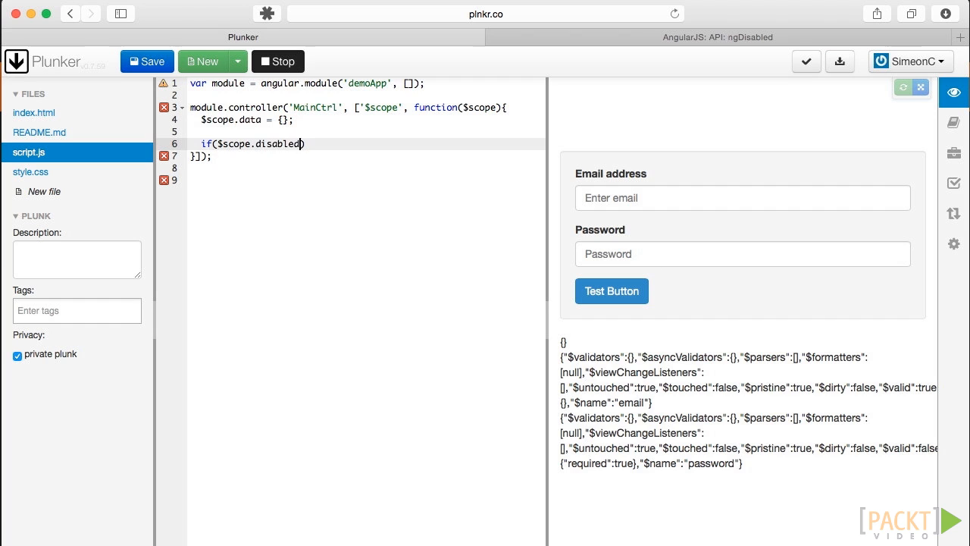
text(//add the disabled attribute)
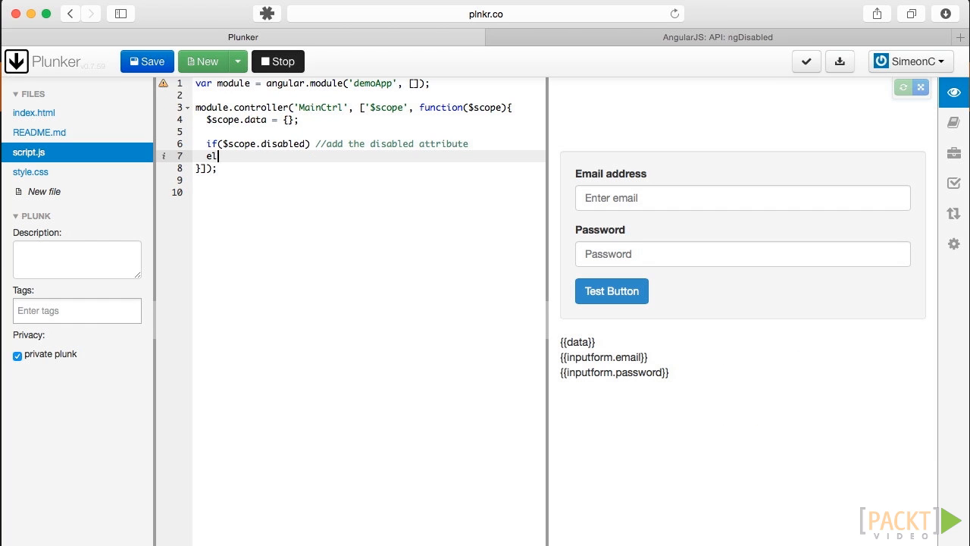
text(se //)
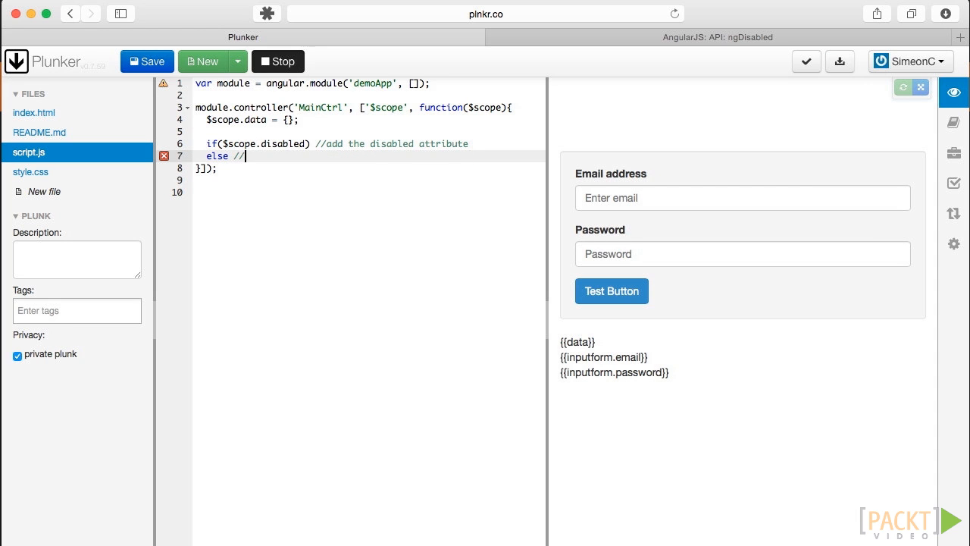
text(remove the disabled attribute)
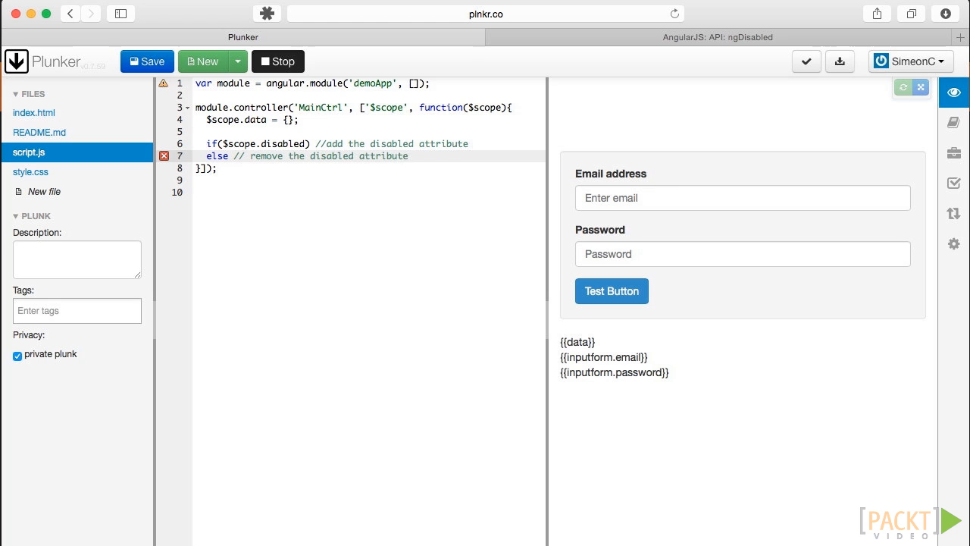
click(408, 156)
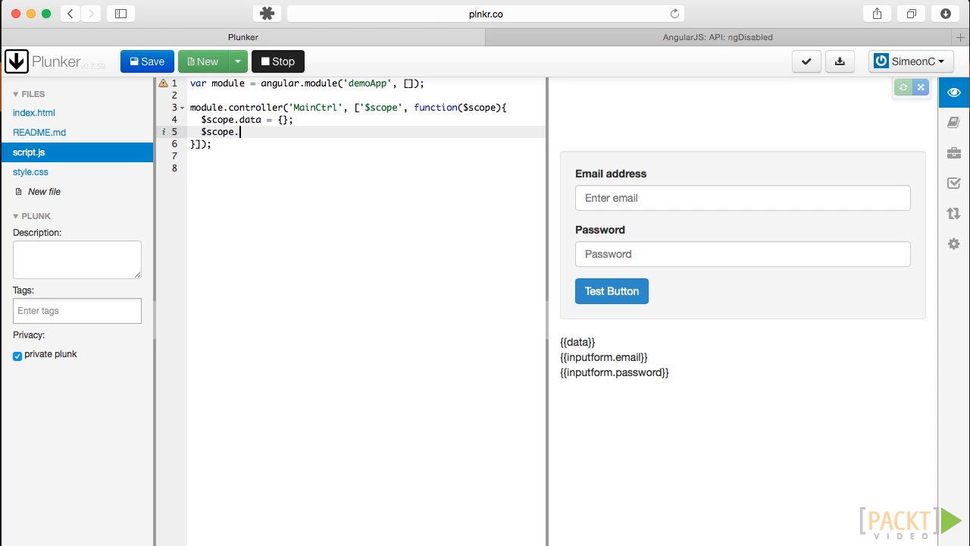
Add $scope.disabled = true; inside MainCtrl to fade the Test Button.
text(disabled = true;)
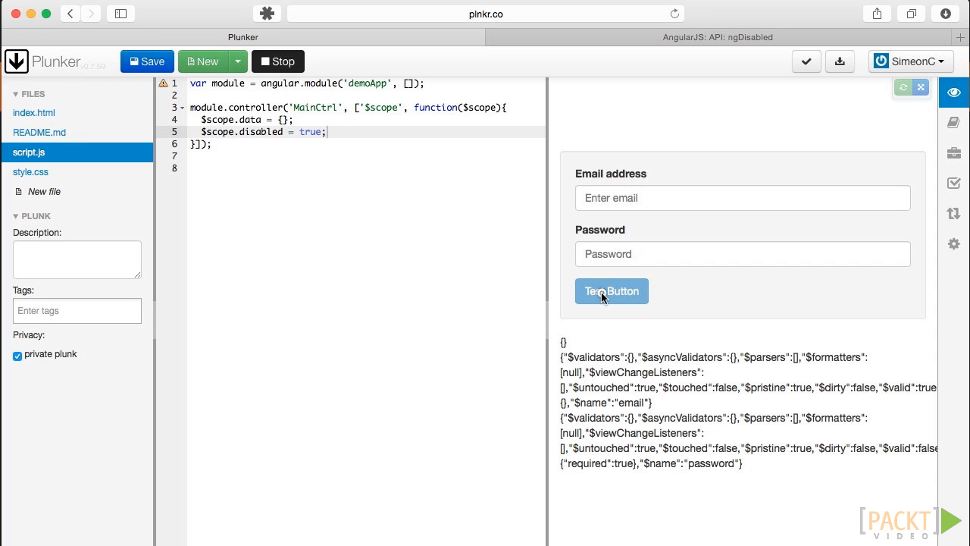
mouse_move(646, 301)
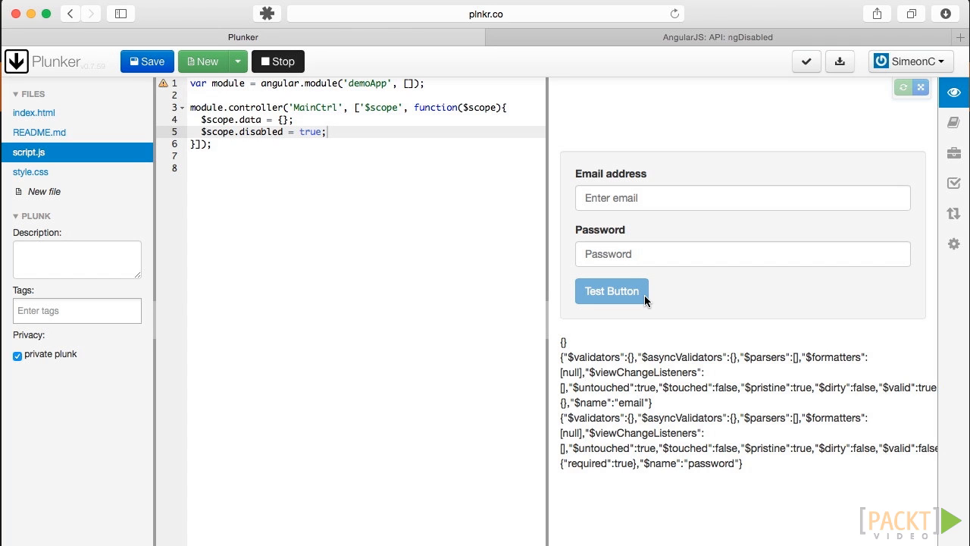
Bind ng-disabled to inputform.$invalid || inputform.$pristine and test with email 'test@te'.
click(34, 112)
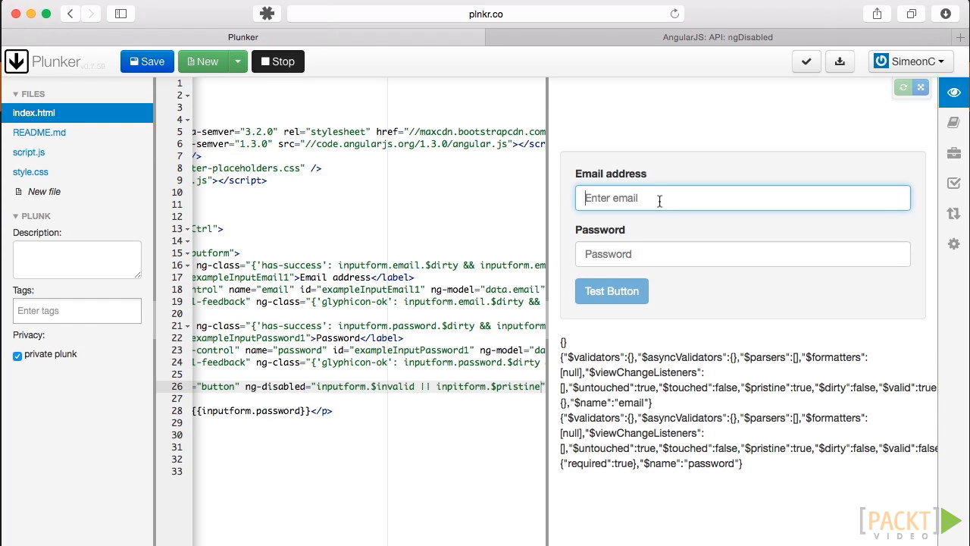
text(test@te)
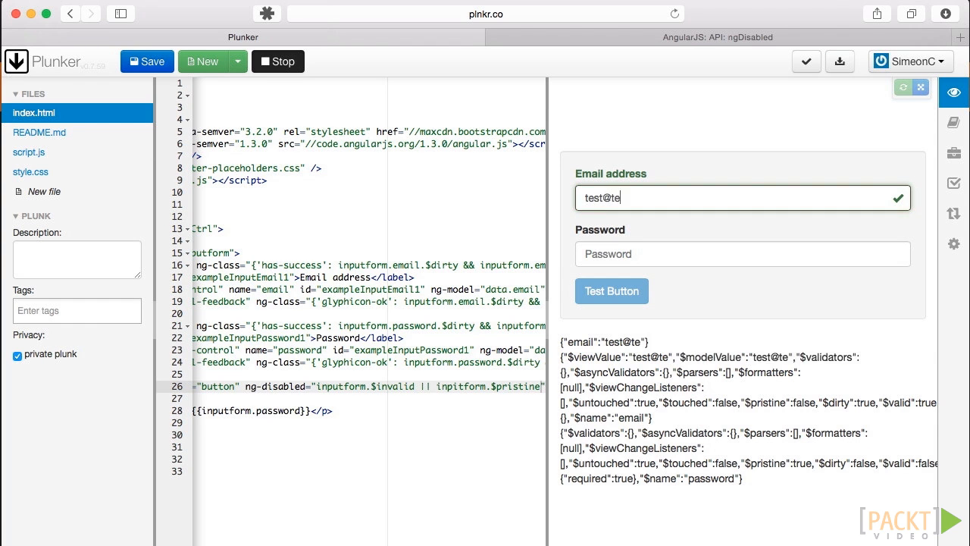